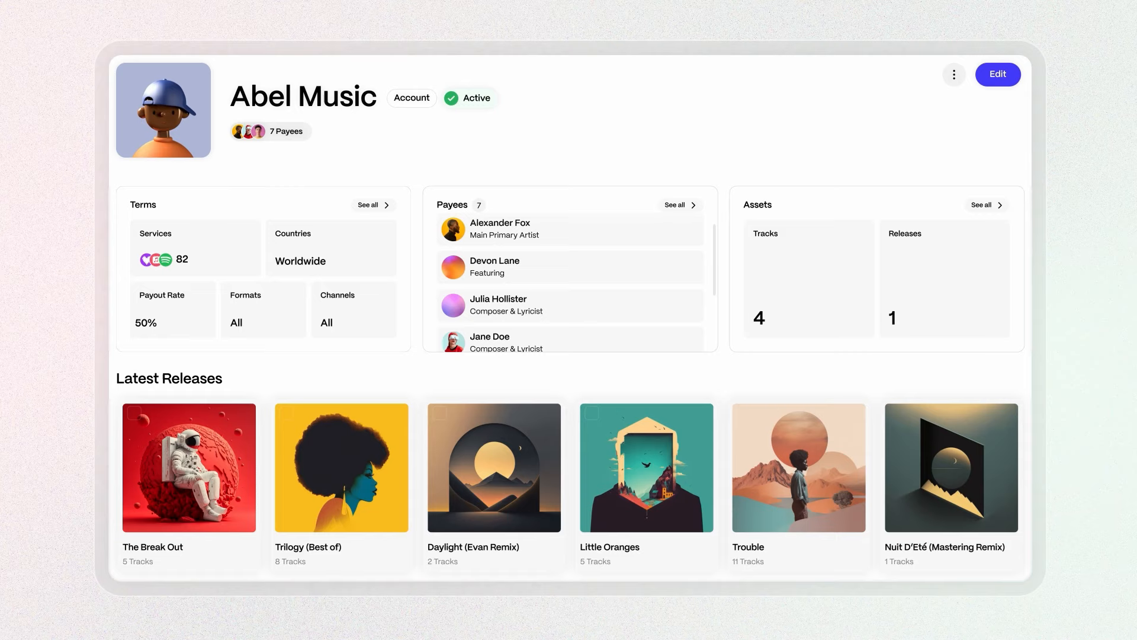
Step: Open the full Payees page from the Payees card's 'See all' link
{"action": "left_click", "coordinate": [675, 205]}
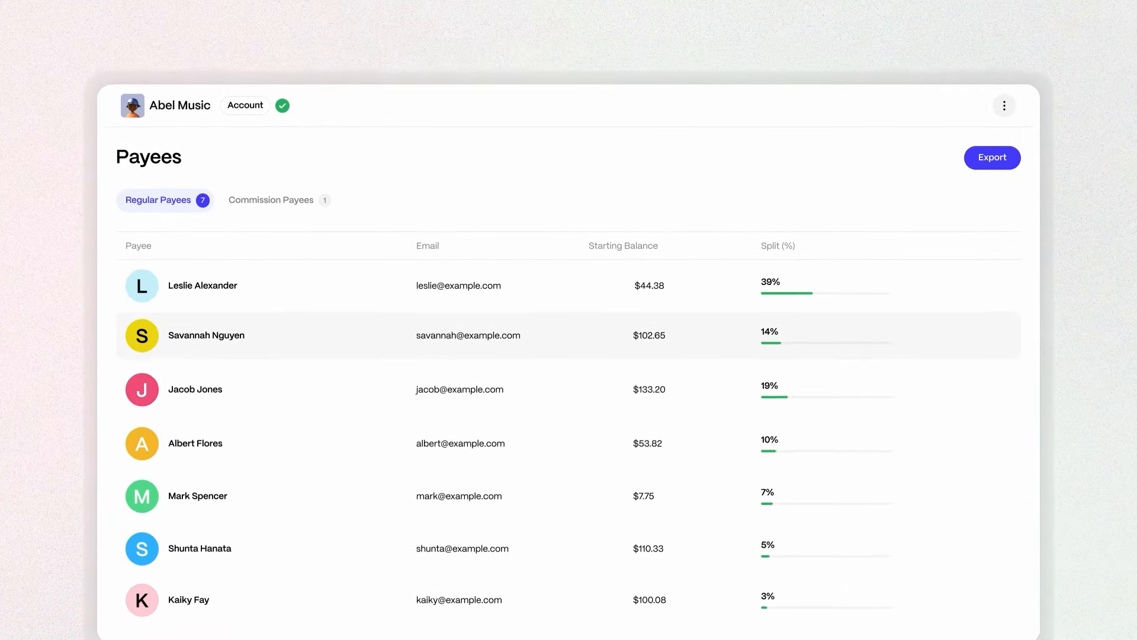